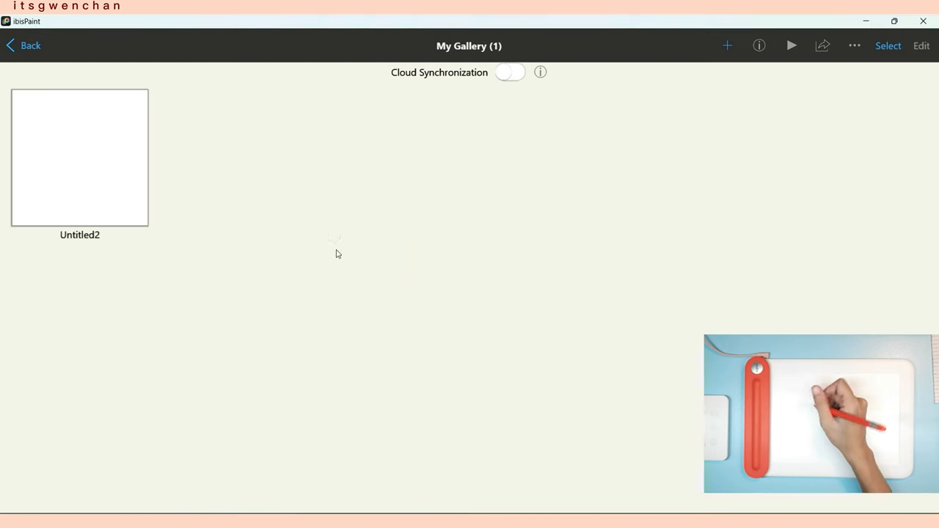
Create a new 3000 x 3000 canvas from My Gallery, accepting the size warning.
left_click(727, 45)
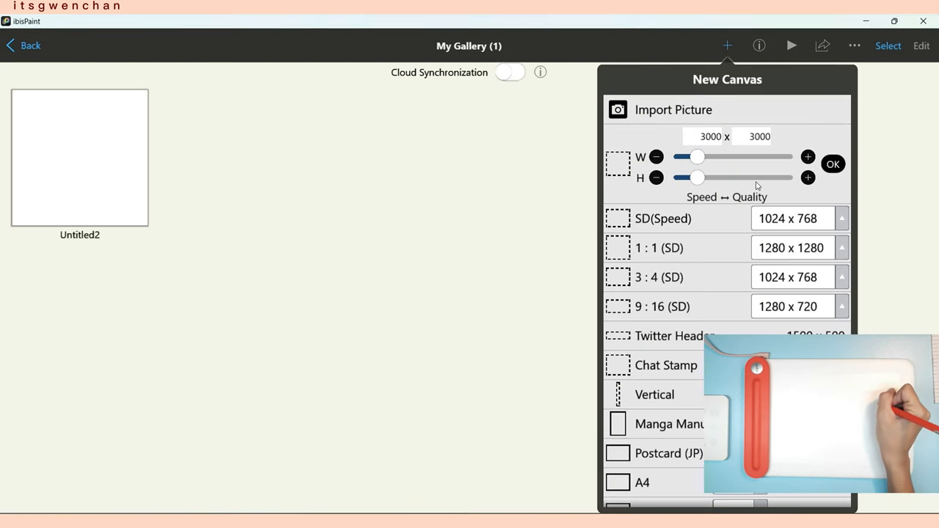
left_click(833, 164)
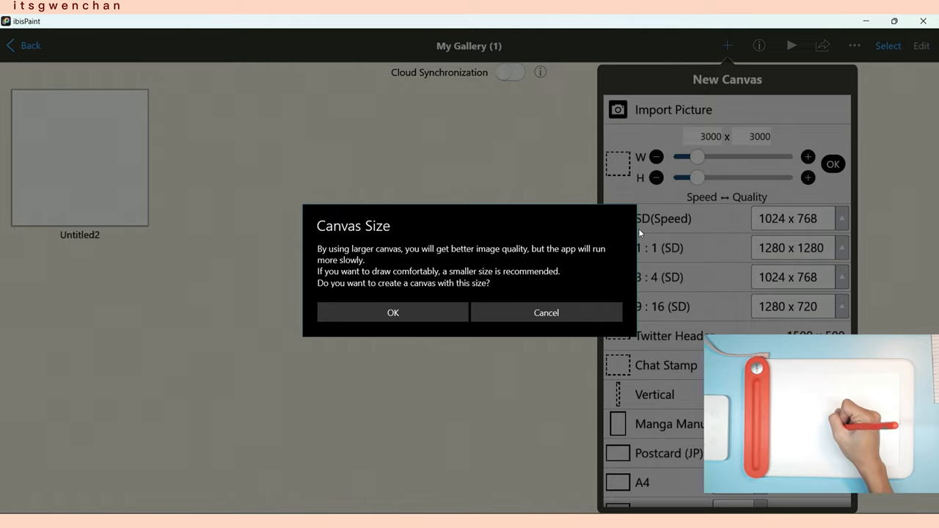
left_click(392, 313)
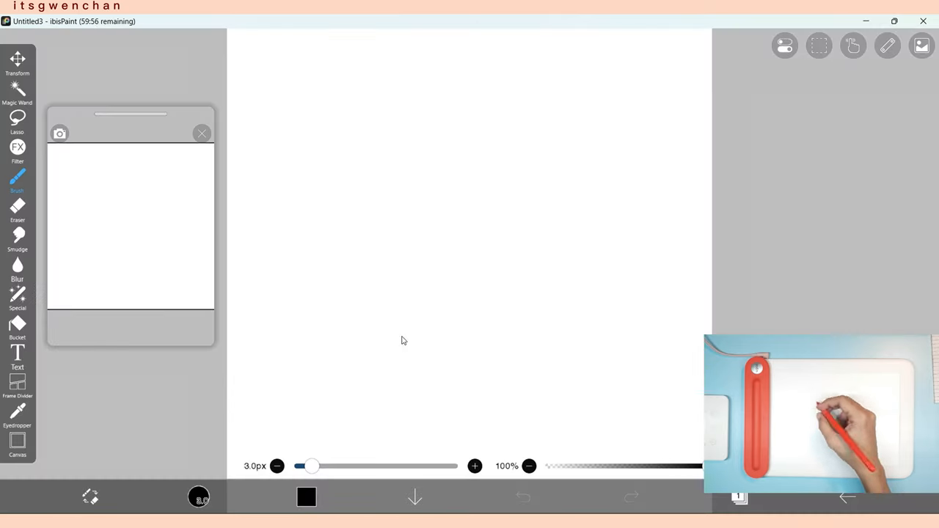
Dismiss the introductory and frame divider tip popups.
left_click(17, 176)
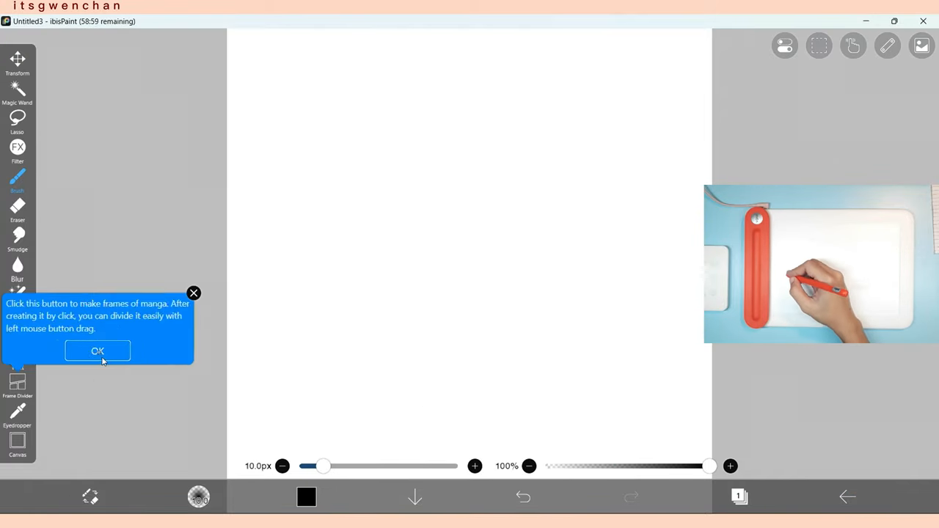
left_click(97, 351)
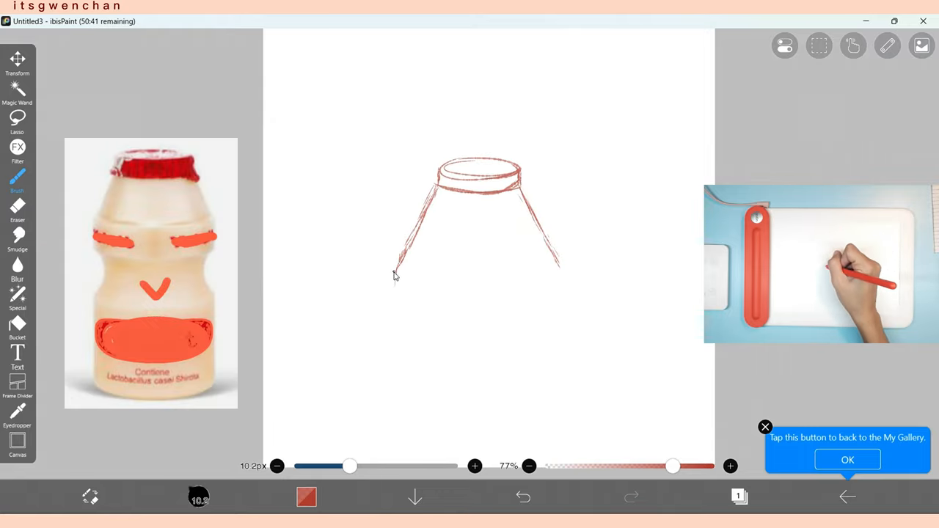
Sketch the bottle body, windows, door and pots of the cottage.
left_click_drag(396, 264, 558, 264)
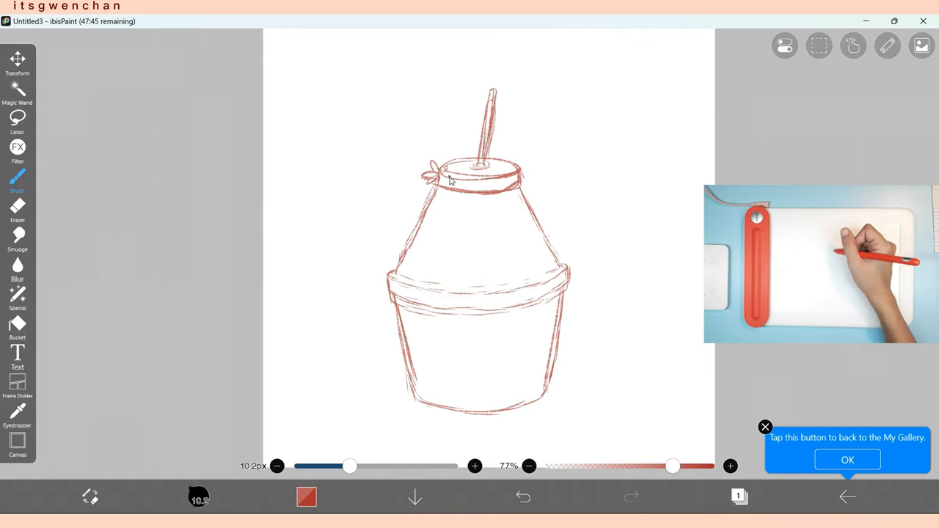
left_click_drag(421, 213, 536, 242)
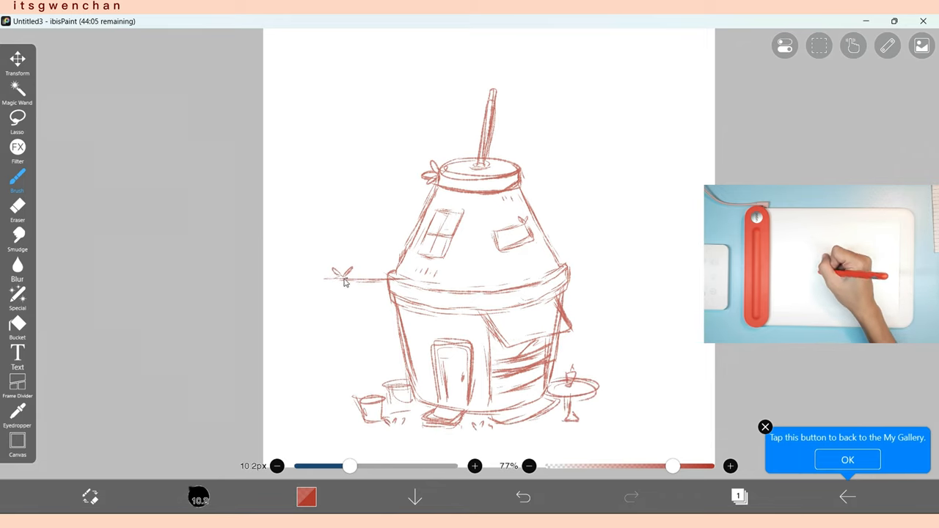
left_click(17, 59)
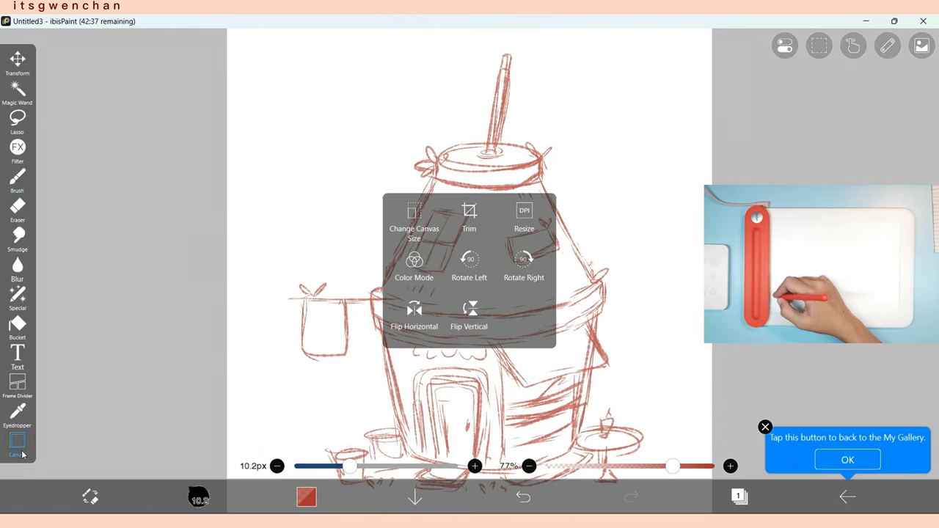
Begin tracing the cottage silhouette, cap rim and awning edge in bold orange.
left_click(819, 46)
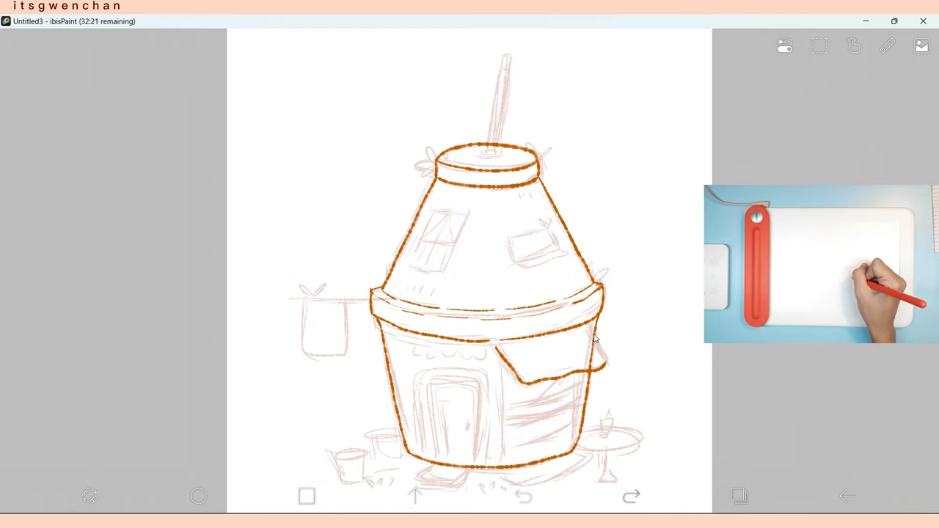
Ink the straw, windows, door, awning, flag, pots and table outlines in orange.
left_click_drag(594, 341, 598, 422)
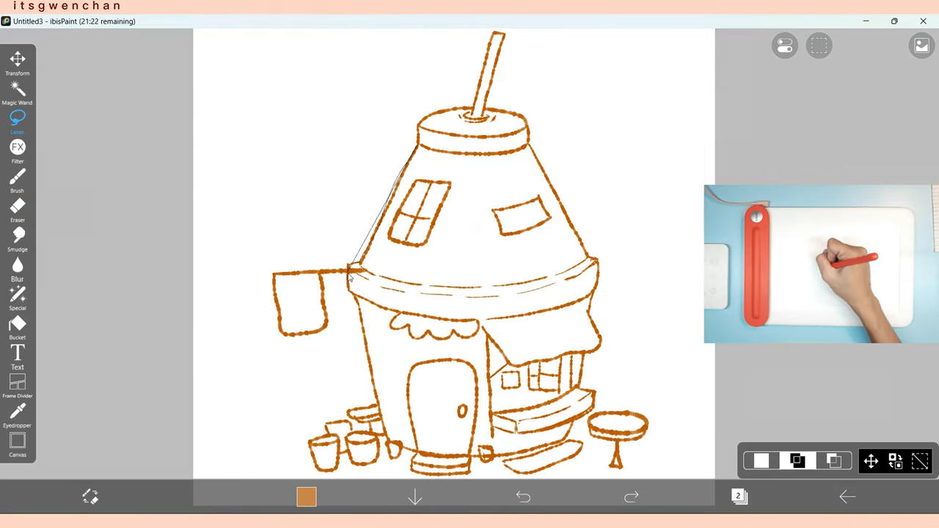
Bucket-fill the cottage body peach and the door, cap band and straw brown.
left_click(307, 497)
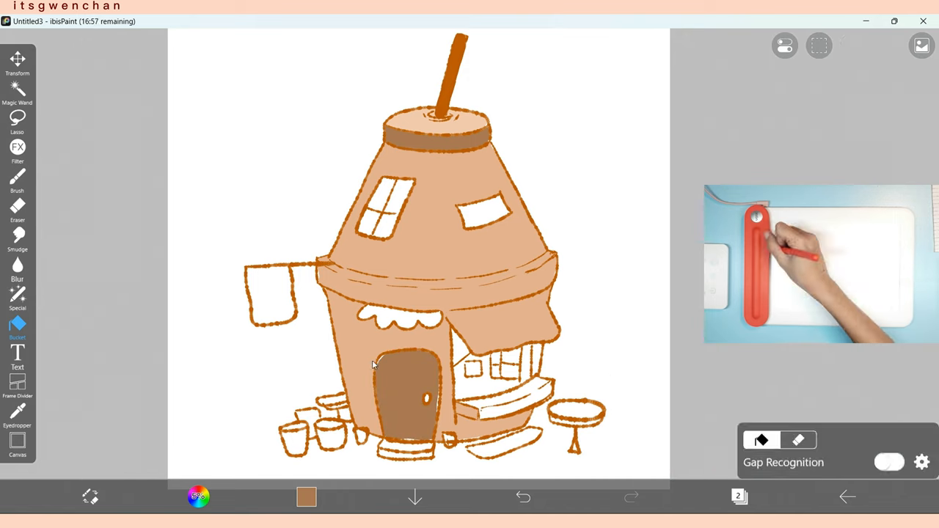
Colour the windows blue and tan, awnings red, flag olive, plus pots, table and leaves.
left_click(17, 178)
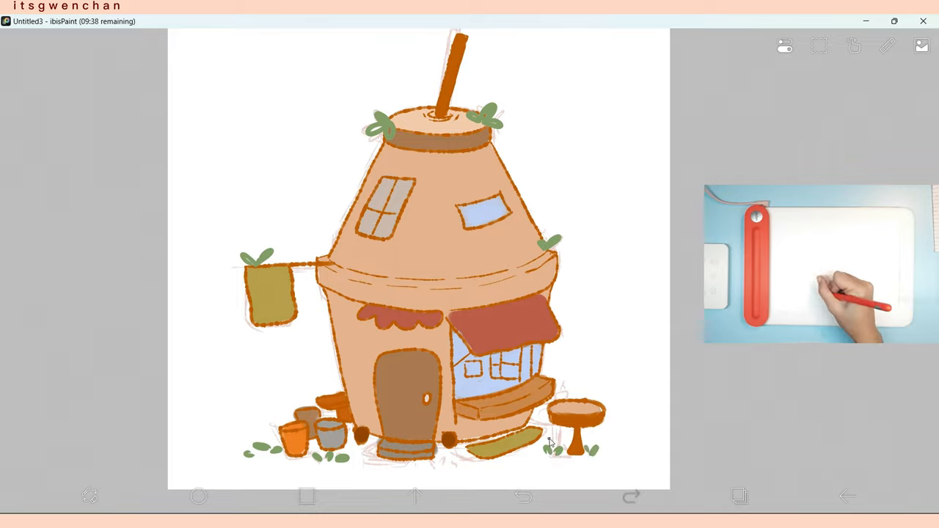
Paint green sprouts, window curtains and white highlights on the cottage, then show the layers.
left_click(521, 497)
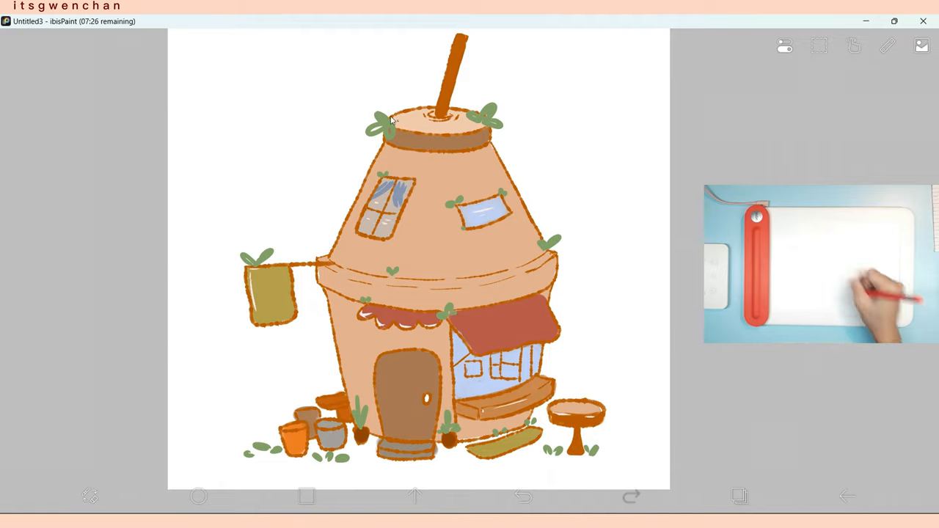
left_click(922, 45)
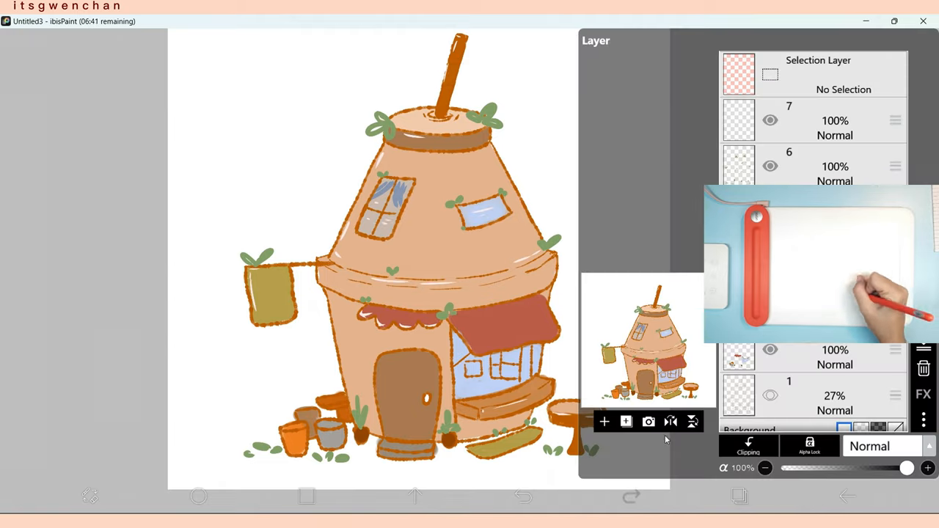